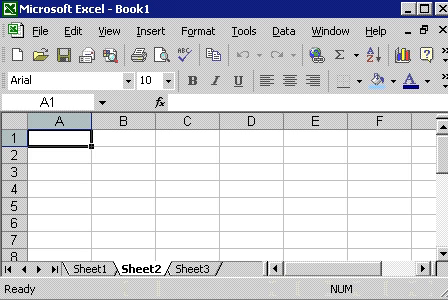
# Step: Enter 50 in A1 and 25 in A2 on Sheet2
pyautogui.write('50')
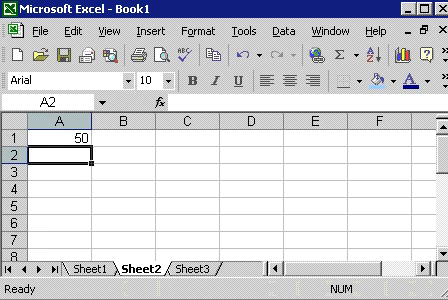
pyautogui.write('25')
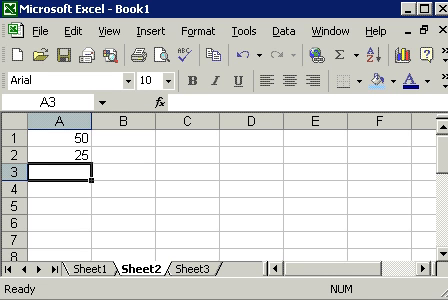
# Step: Enter the formula =A1+A2 in A3, displaying 75
pyautogui.write('=A1')
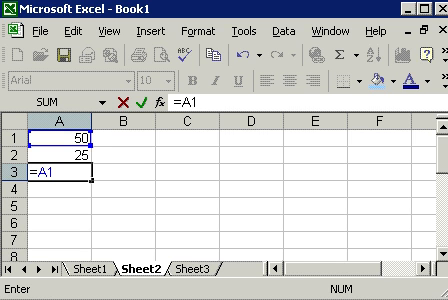
pyautogui.write('+A2')
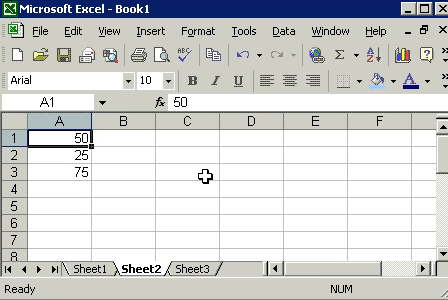
# Step: Replace 50 in A1 with 48 so A3 recalculates to 73
pyautogui.write('48')
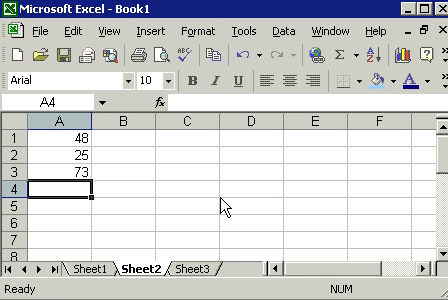
# Step: Enter the formula =A3-25 in A4, displaying 48
pyautogui.write('=A3-')
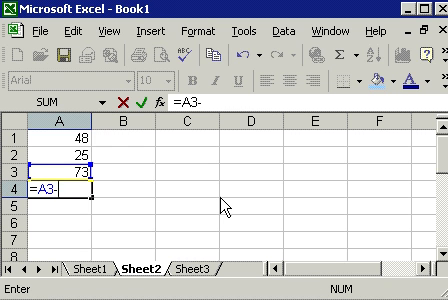
pyautogui.write('25')
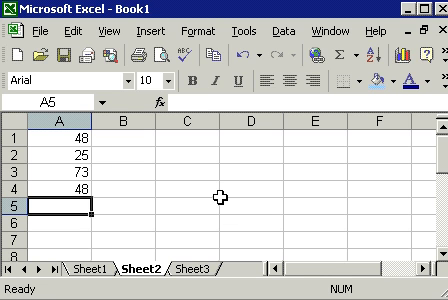
# Step: Enter the formula =A2*4 in A5, displaying 100
pyautogui.write('=')
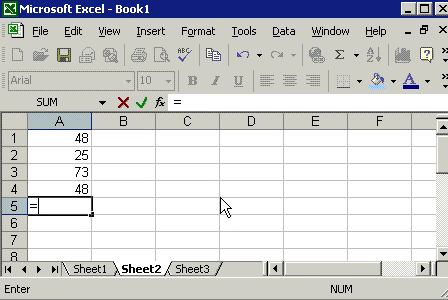
pyautogui.write('a2*')
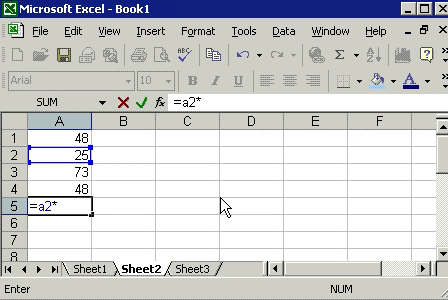
pyautogui.write('4')
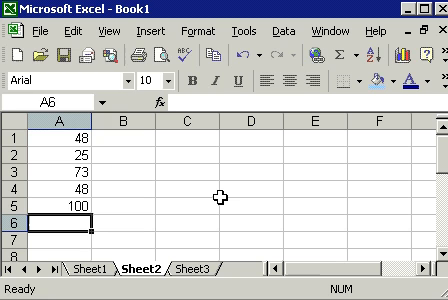
# Step: Enter the formula =A5/5 in A6, displaying 20
pyautogui.write('=')
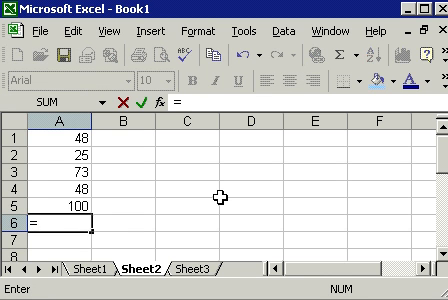
pyautogui.write('a5')
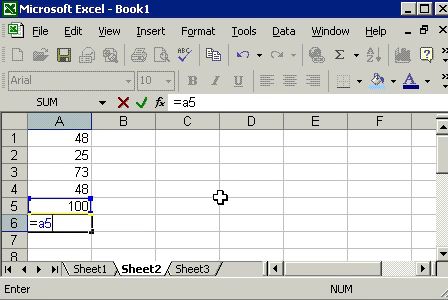
pyautogui.write('/')
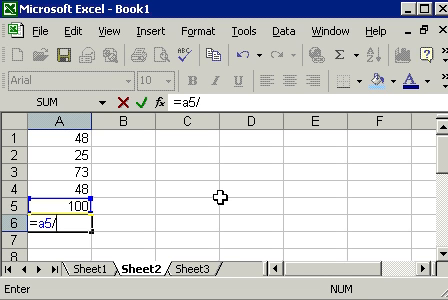
pyautogui.write('5')
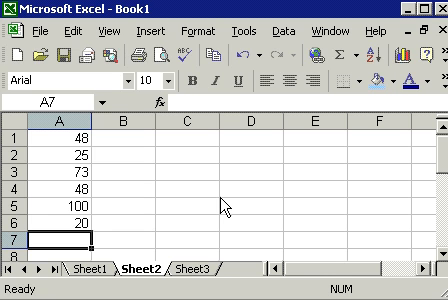
# Step: Enter the exponent formula =A6^2 in A7, displaying 400
pyautogui.write('=a6')
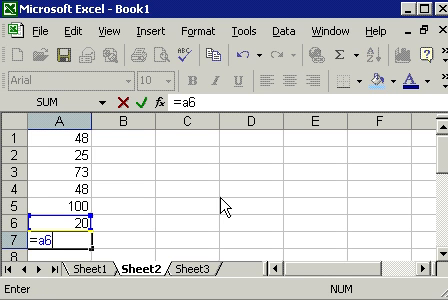
pyautogui.write('^')
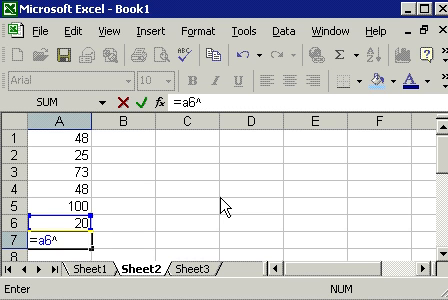
pyautogui.write('2')
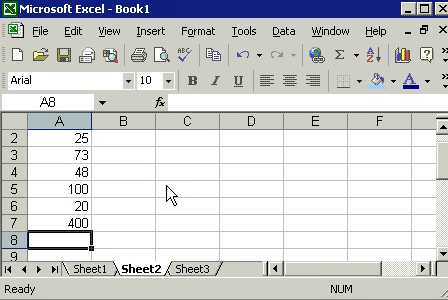
pyautogui.moveTo(58, 188)
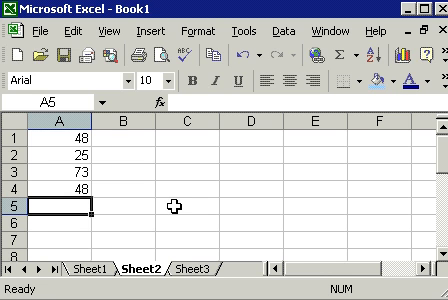
# Step: Enter =A1+A2+A3+A4 in A5, totalling 194
pyautogui.write('=')
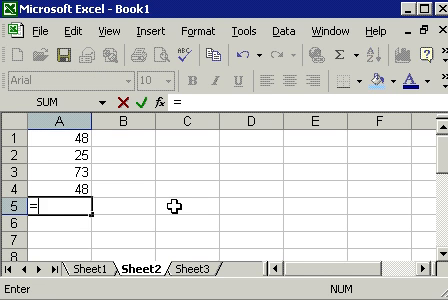
pyautogui.write('a1')
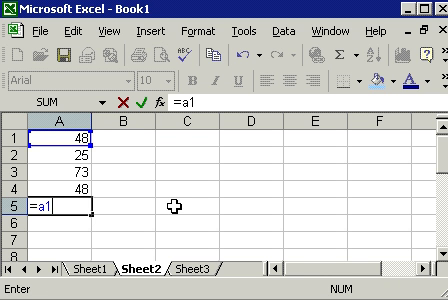
pyautogui.write('+')
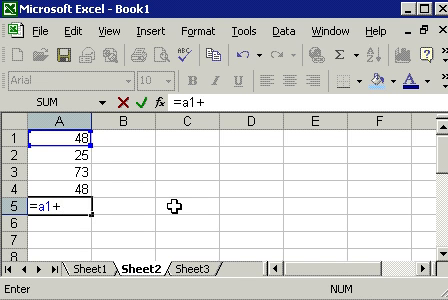
pyautogui.write('a2+a3')
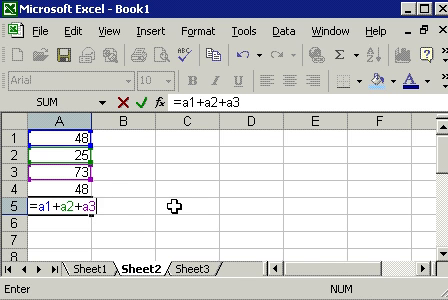
pyautogui.write('+a4')
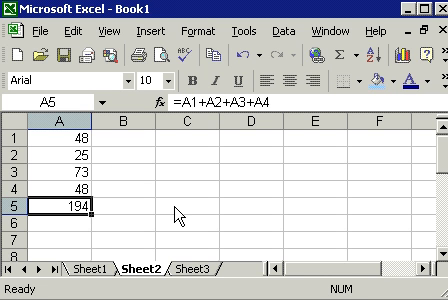
# Step: Clear A5 and re-enter it as =A1+A2+A3+A4/4
pyautogui.press('Delete')
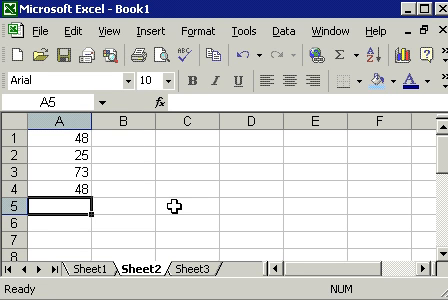
pyautogui.write('=a')
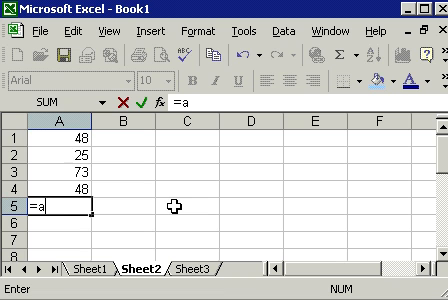
pyautogui.write('1+a2+a3')
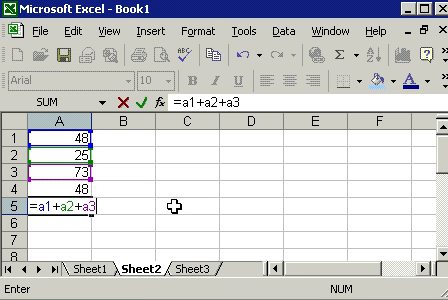
pyautogui.write('+a4')
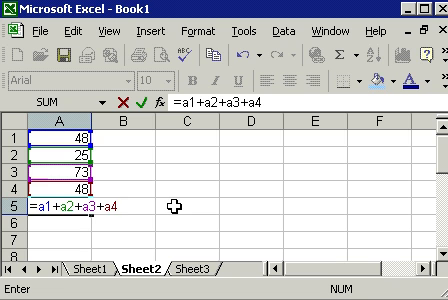
pyautogui.write('/')
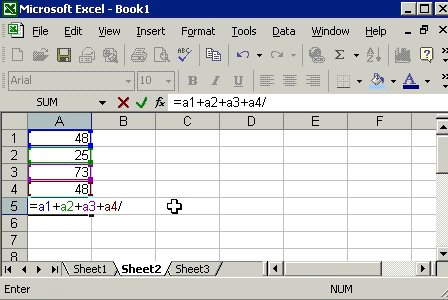
pyautogui.write('4')
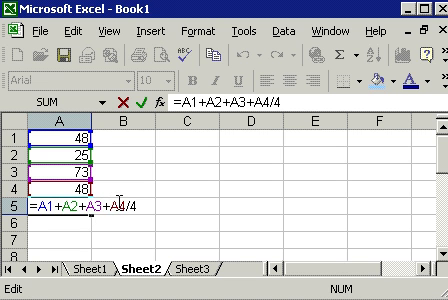
pyautogui.moveTo(173, 207)
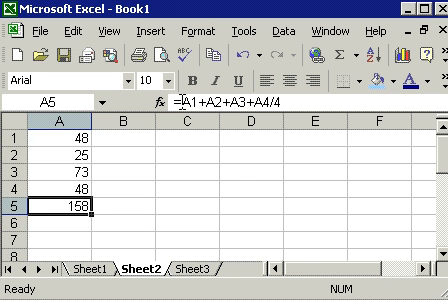
pyautogui.moveTo(240, 188)
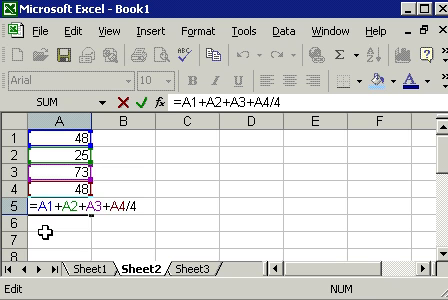
# Step: Add an opening parenthesis after the equals sign, making =(A1+A2+A3+A4/4
pyautogui.write('(')
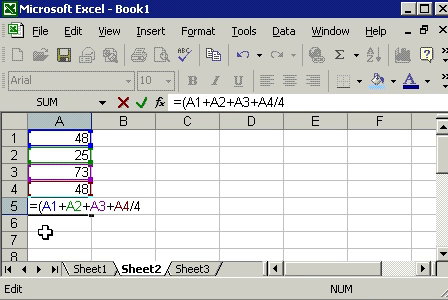